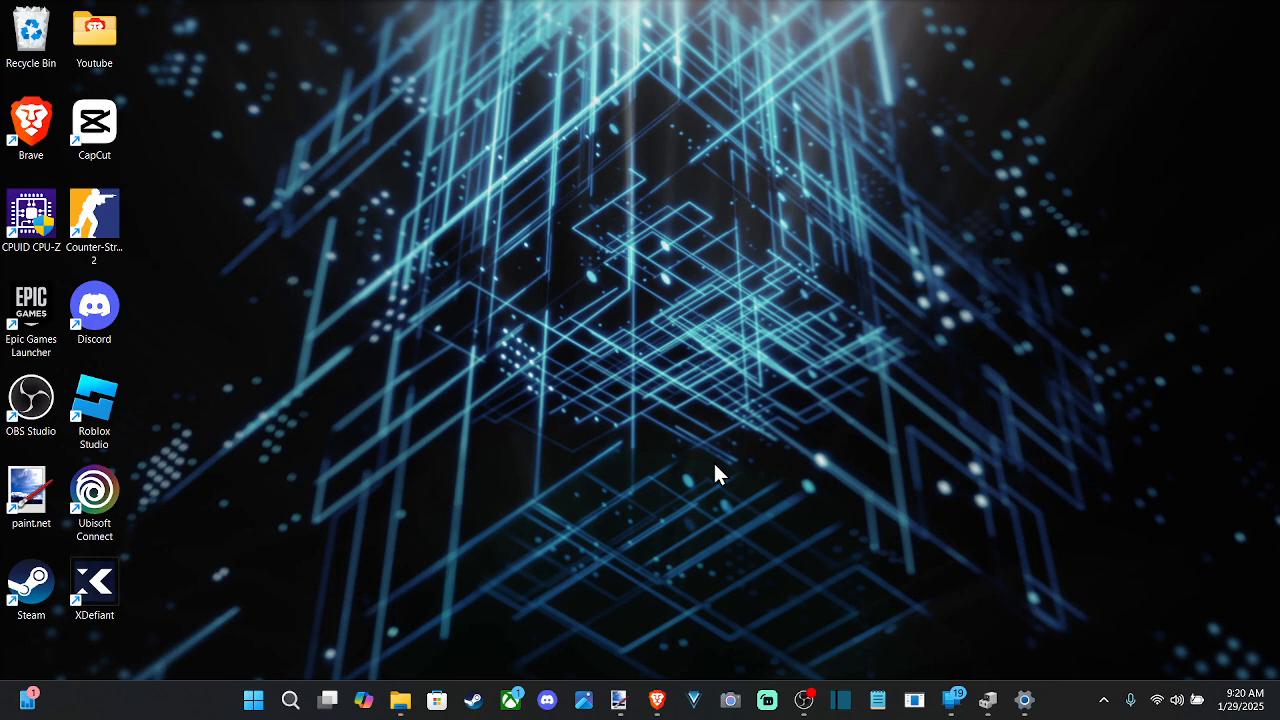
pyautogui.moveTo(628, 325)
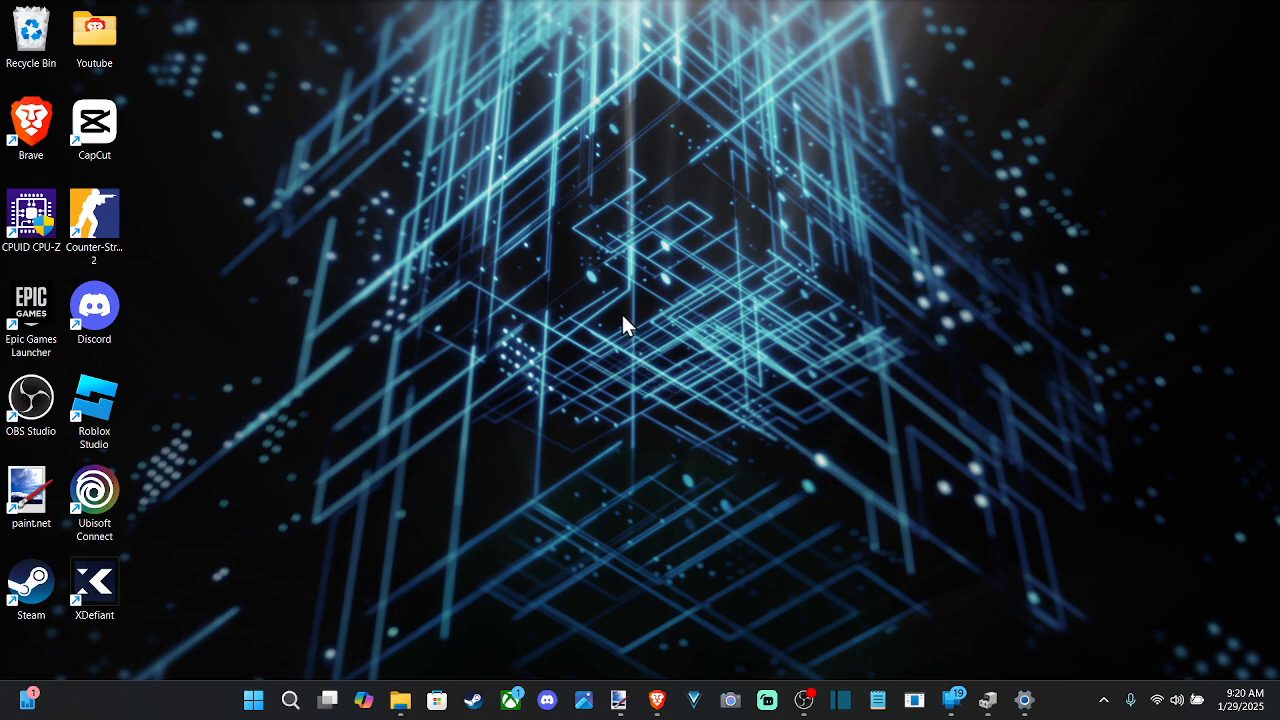
pyautogui.moveTo(291, 699)
pyautogui.write('edit')
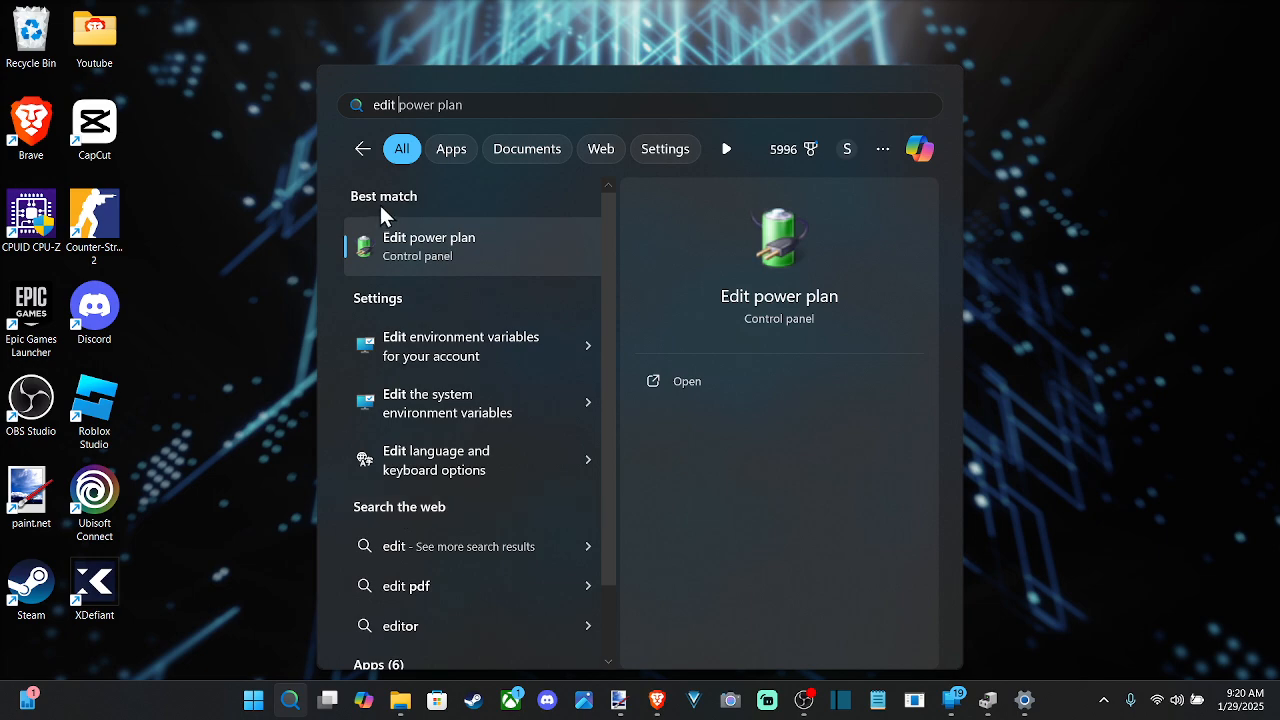
# Open the Edit Plan Settings page for the Balanced power plan from search
pyautogui.click(429, 246)
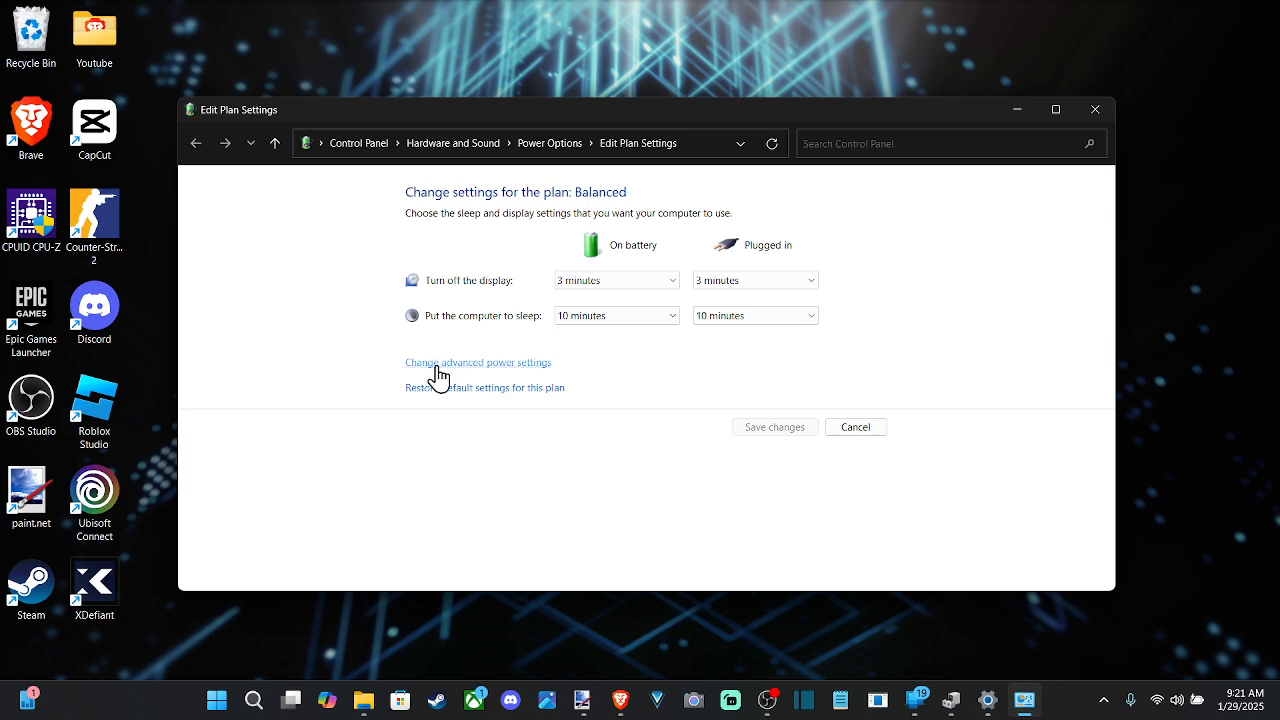
# Open advanced power settings and expand Processor power management to set maximum processor state 98%
pyautogui.click(477, 362)
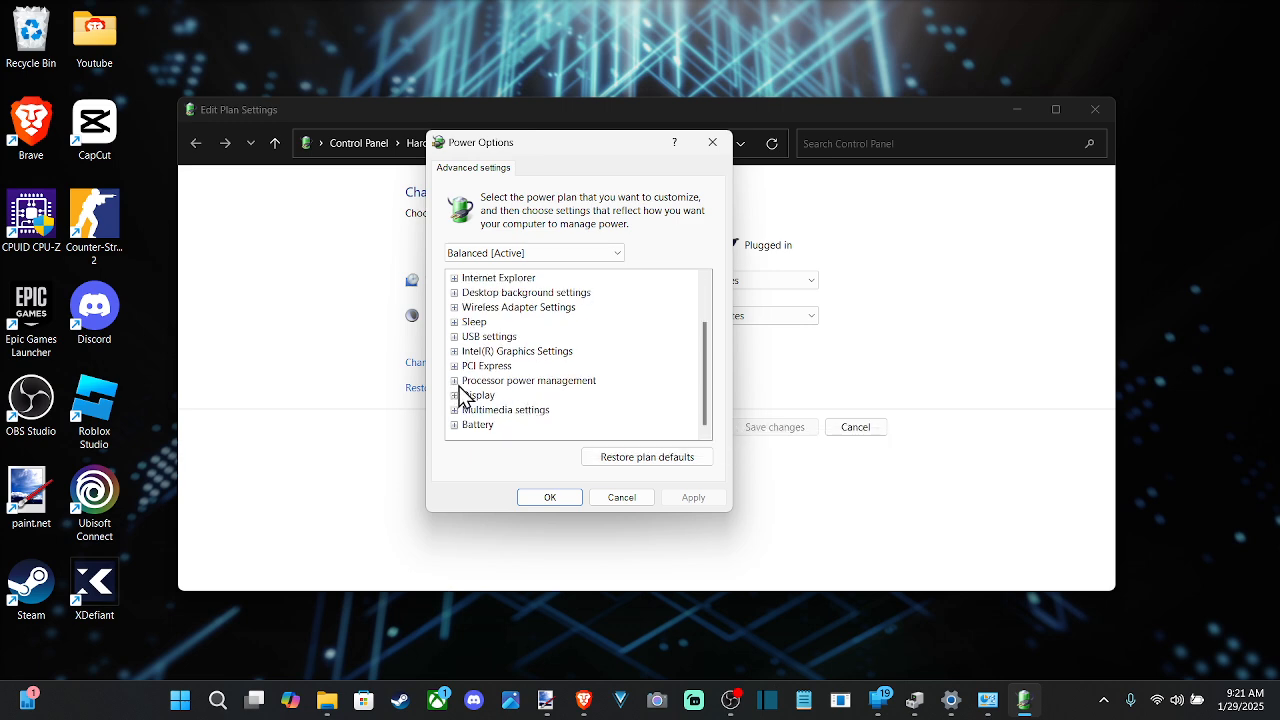
pyautogui.click(455, 380)
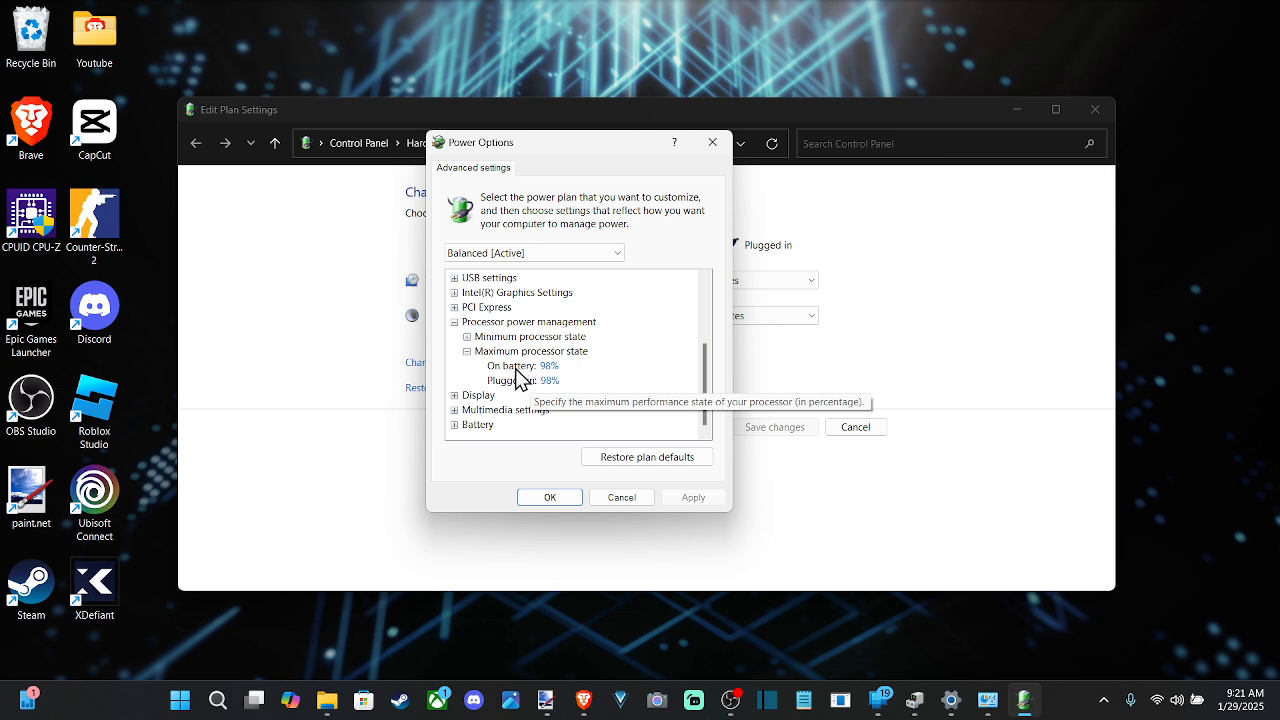
pyautogui.moveTo(518, 388)
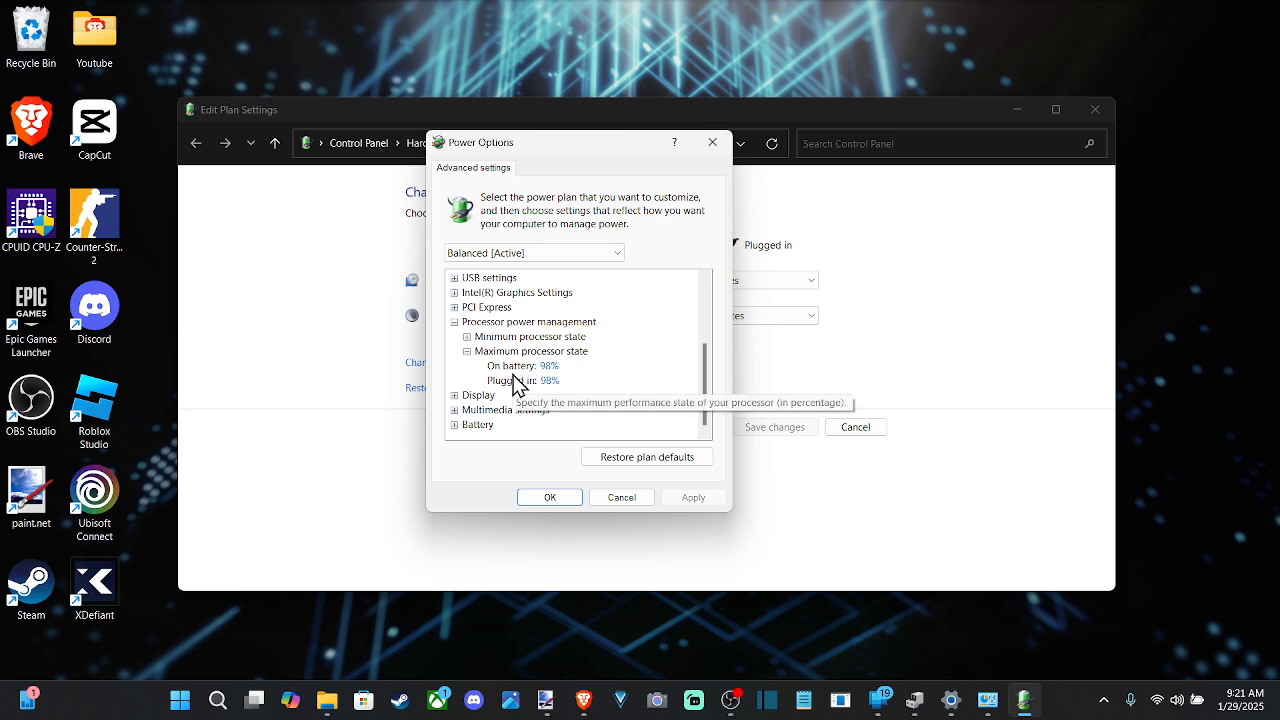